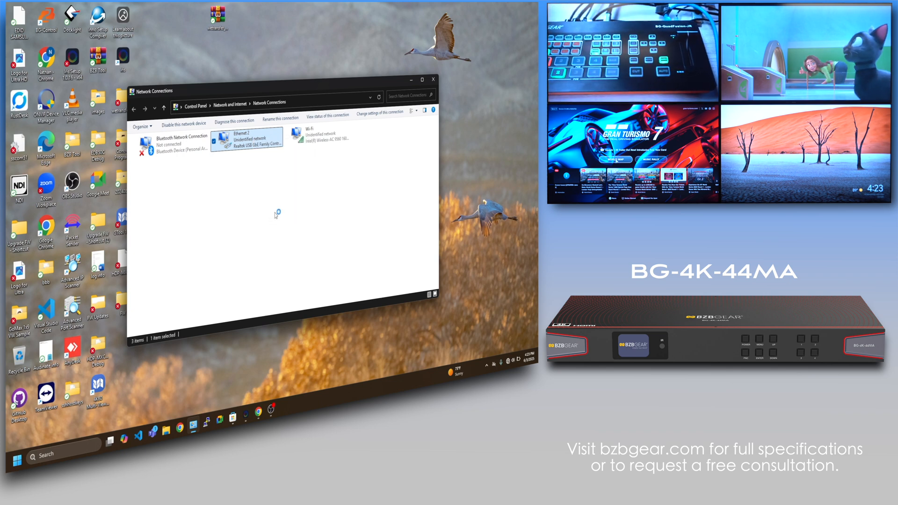
Give the Ethernet 2 adapter a static 192.168.0.x IPv4 address and confirm its properties
double_click(249, 138)
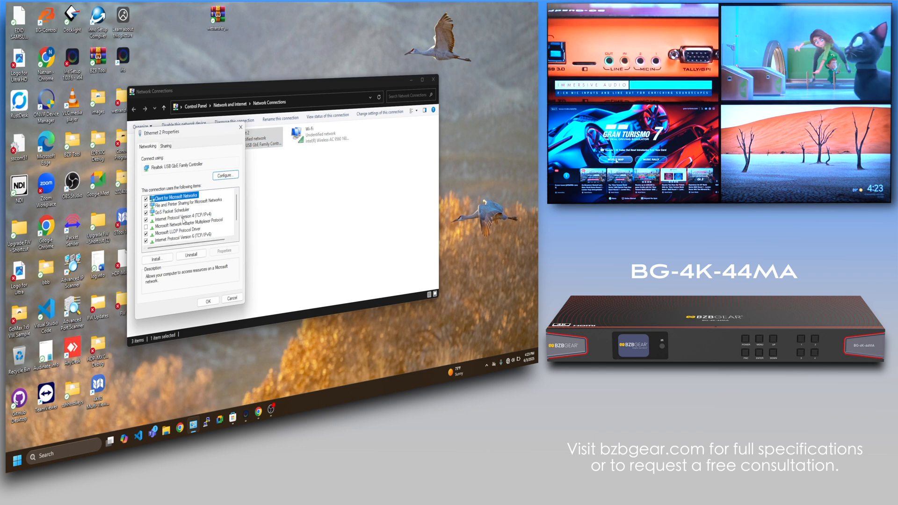
click(178, 217)
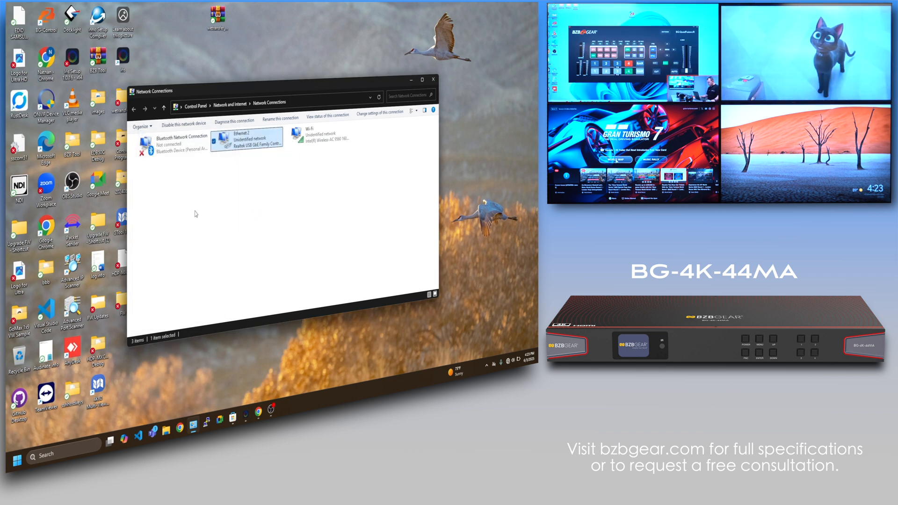
double_click(249, 142)
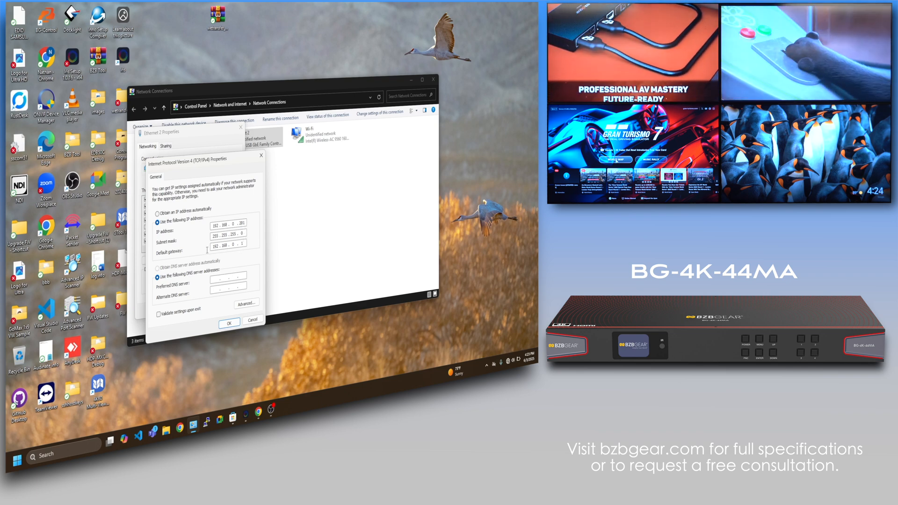
click(229, 322)
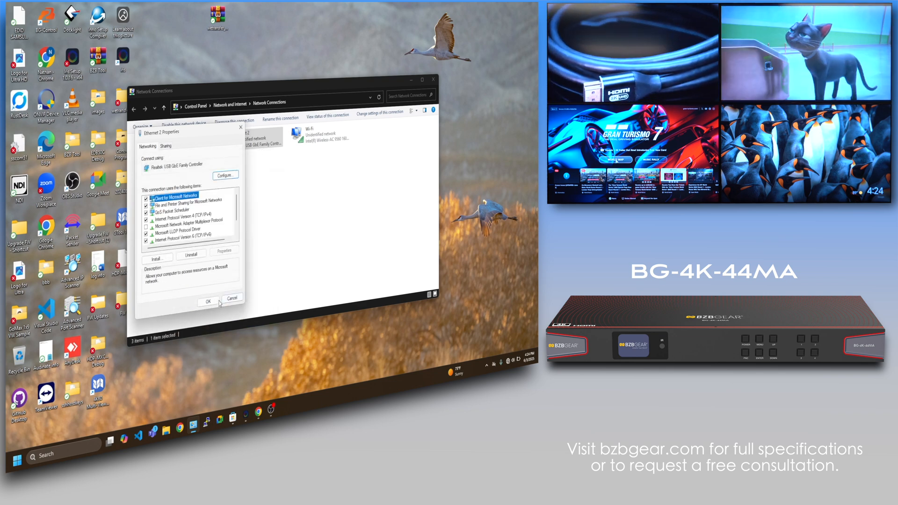
click(207, 298)
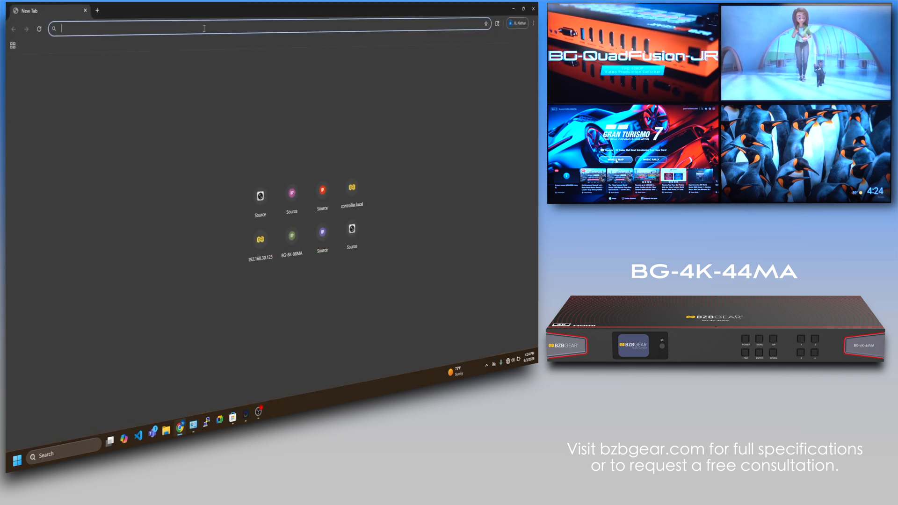
Load the matrix at 192.168.0.100 and log in with the Admin password
text(192.168.10.148)
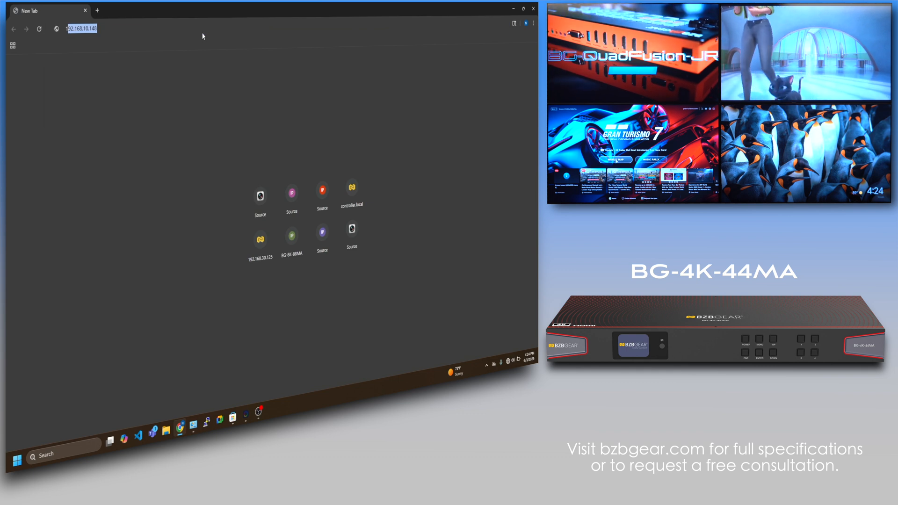
text(192.168.)
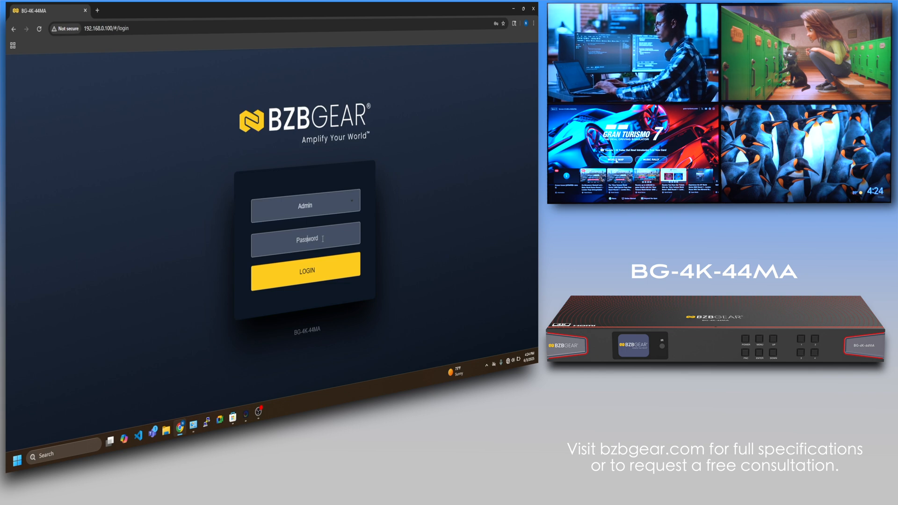
text(•••••)
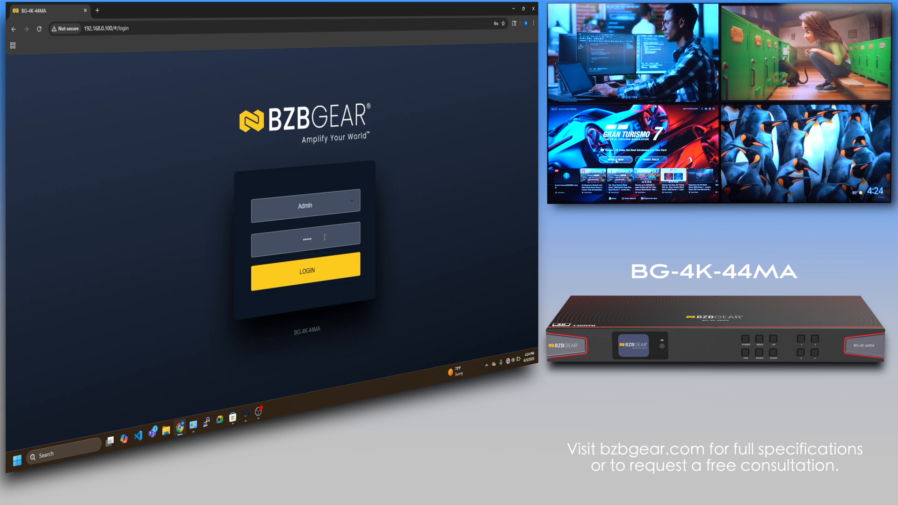
click(306, 271)
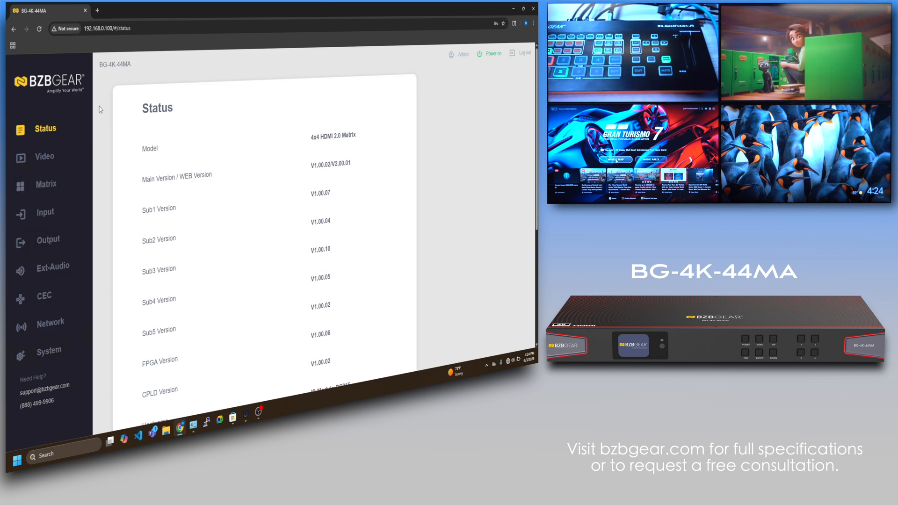
scroll(down, 3)
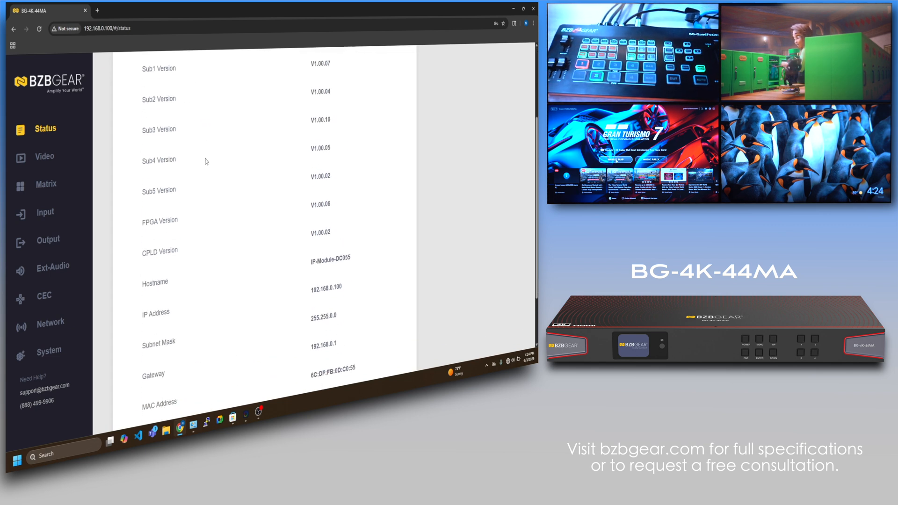
scroll(down, 3)
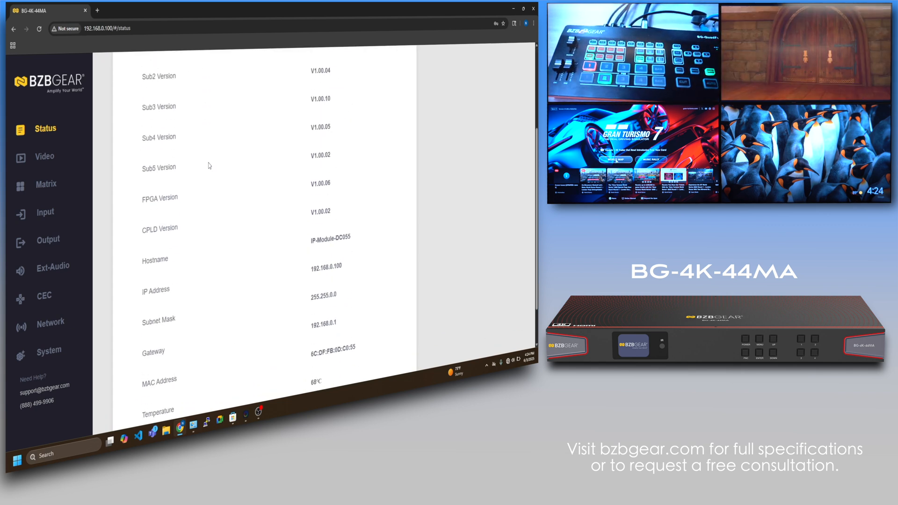
scroll(down, 3)
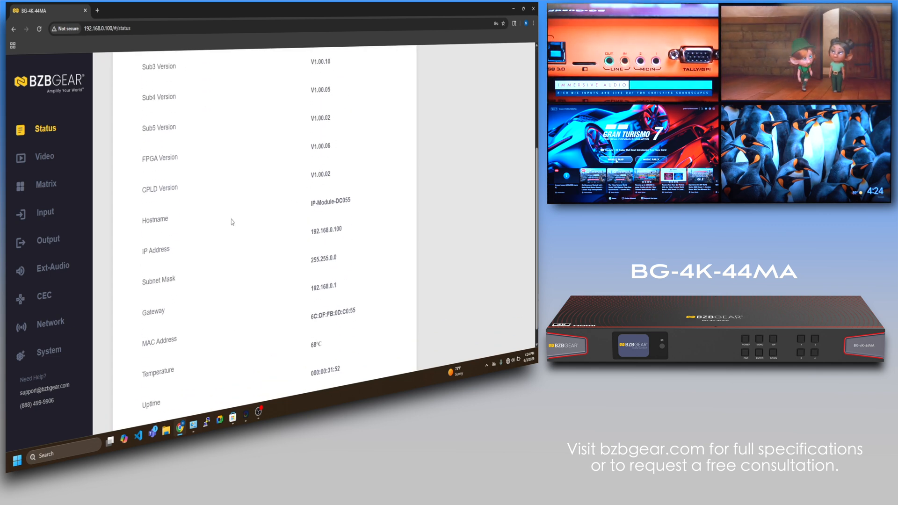
scroll(down, 3)
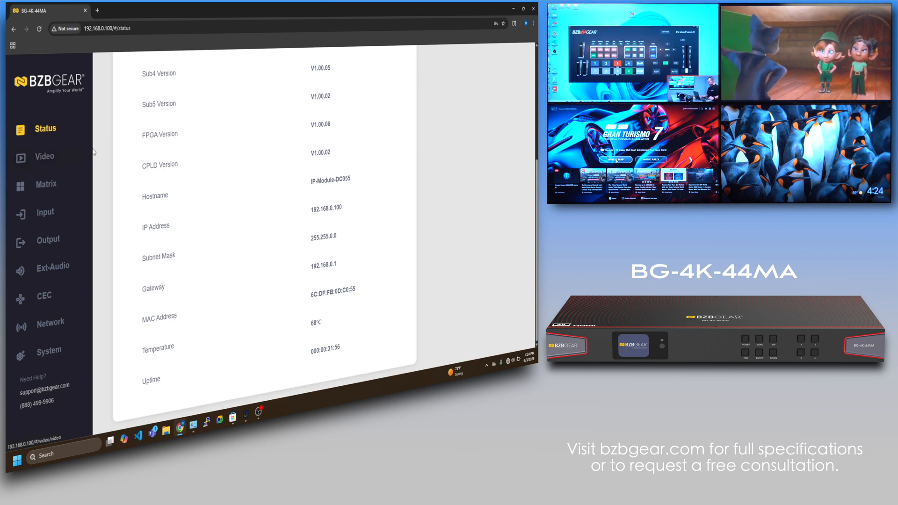
View the Video switch table, then the Matrix page with its one-to-one routing
click(45, 156)
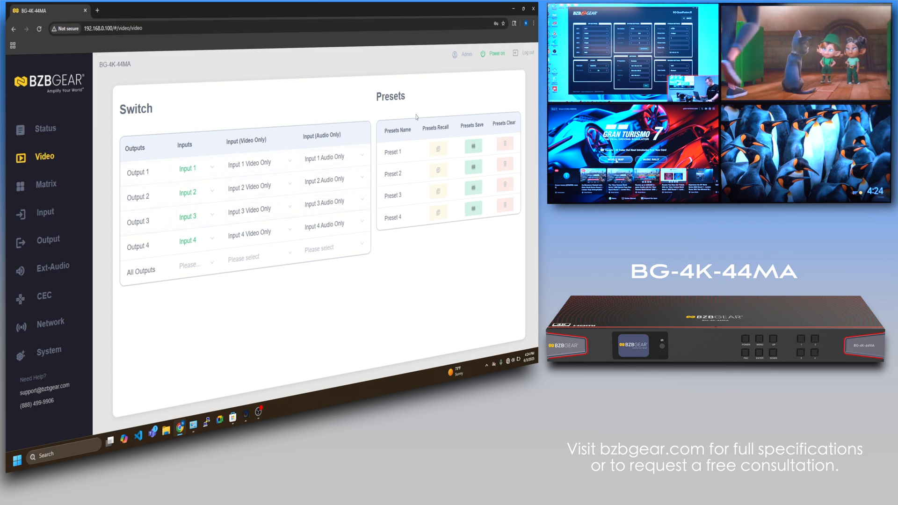
click(45, 185)
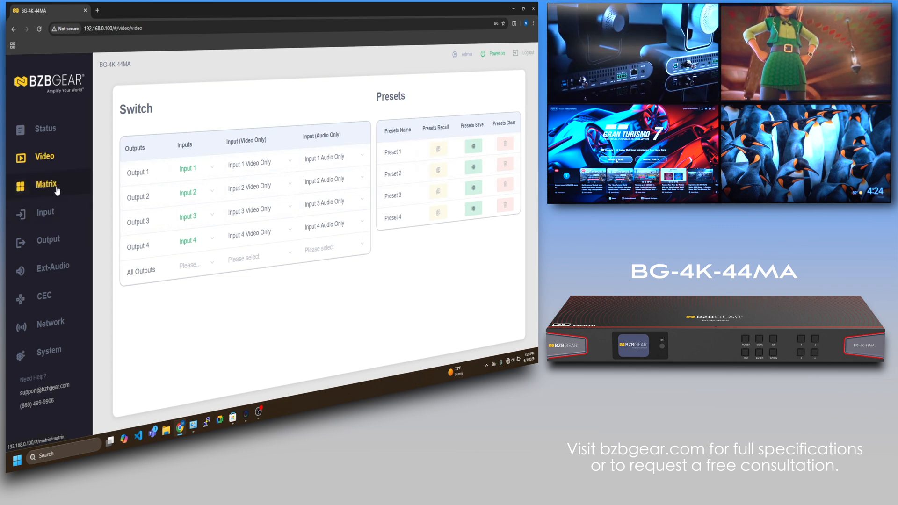
click(47, 184)
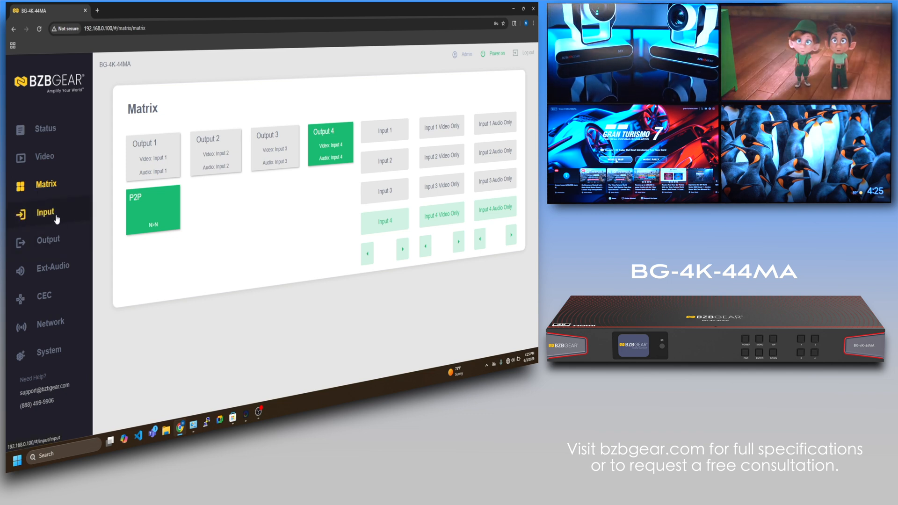
Name HDMI inputs 1–4 bzb, apple tv, ps5 and chromecast on the Input page
click(45, 212)
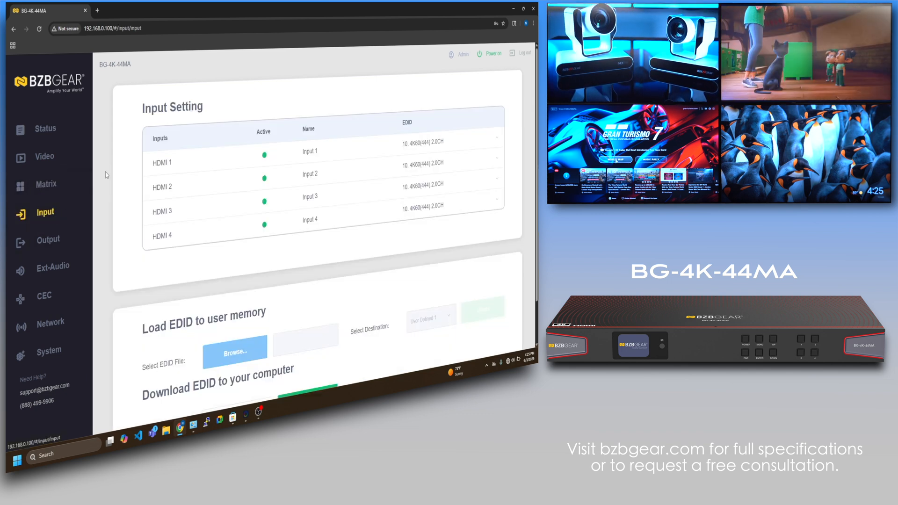
click(310, 150)
text(bzb)
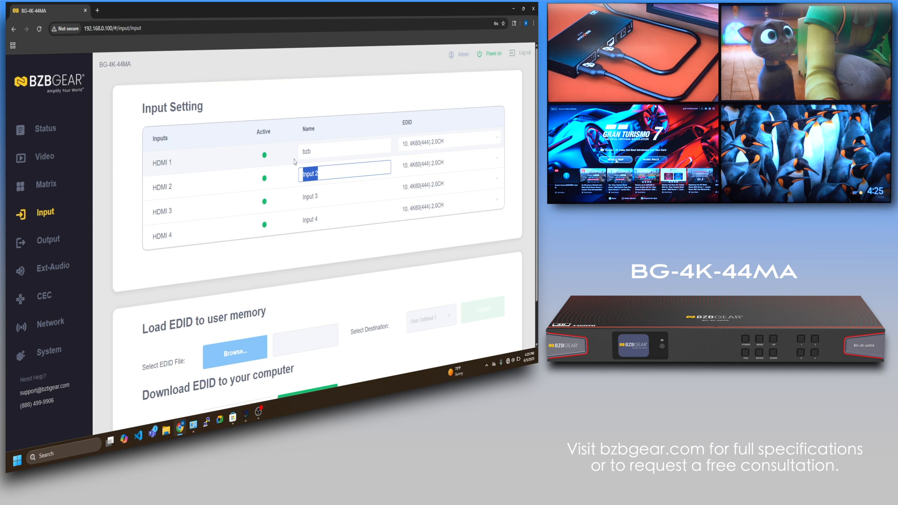
text(apple tv)
click(345, 197)
text(ps5)
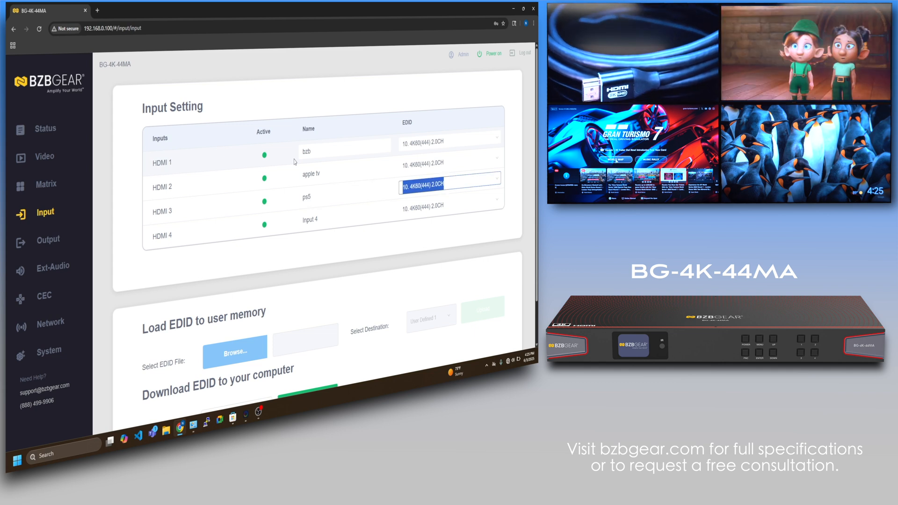
text(chromecast)
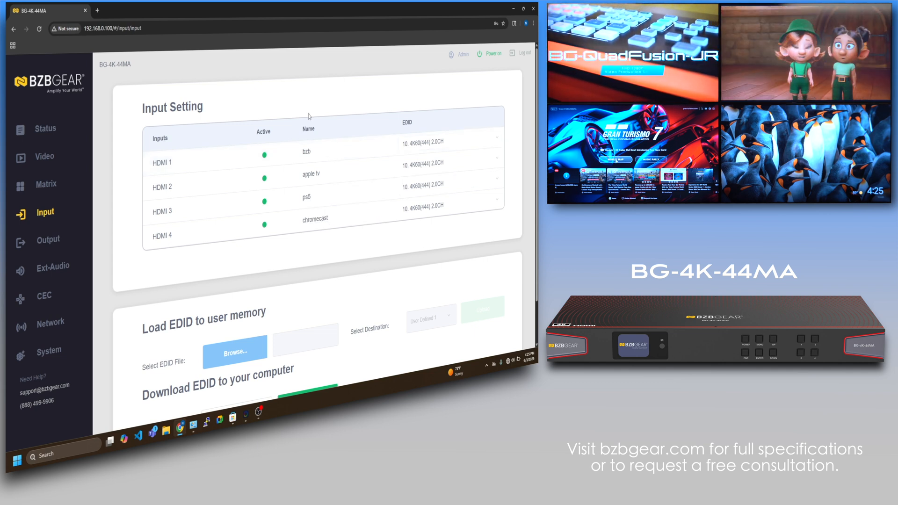
From the Video switch table, route bzb and then chromecast to all outputs at once
click(43, 156)
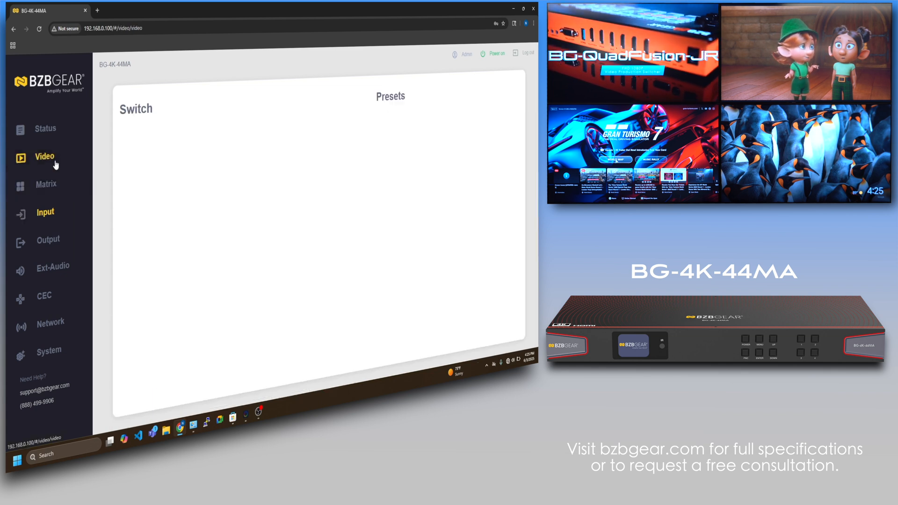
click(45, 157)
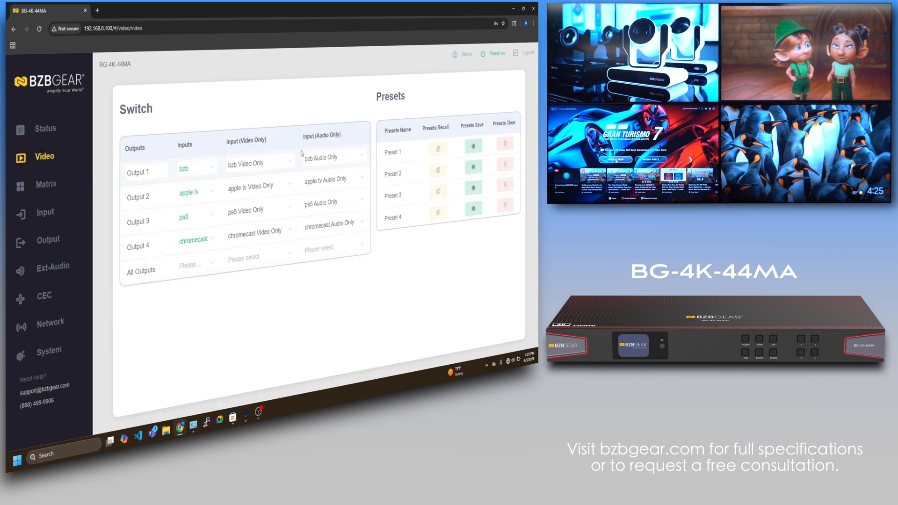
click(46, 183)
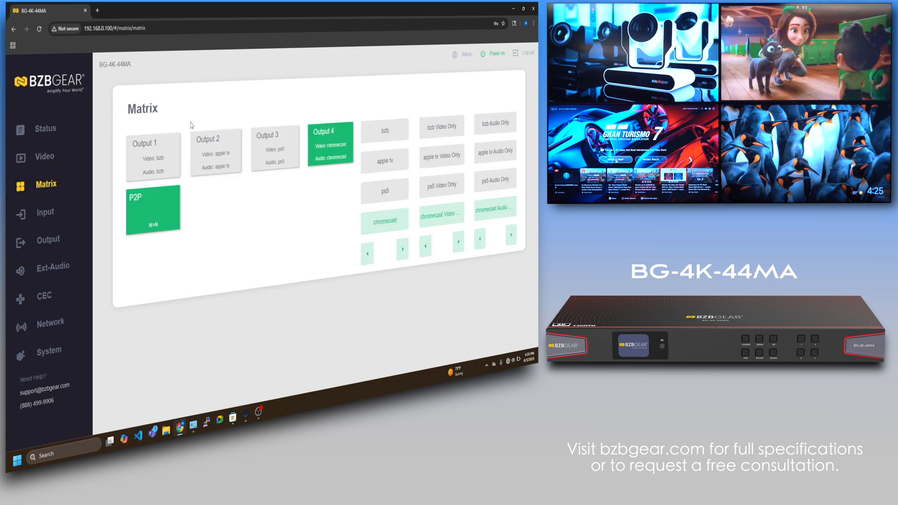
click(45, 156)
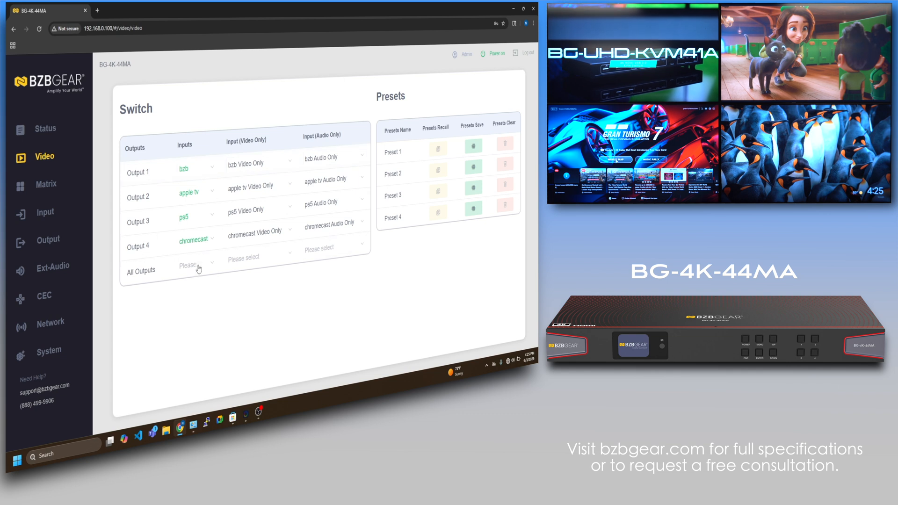
click(196, 266)
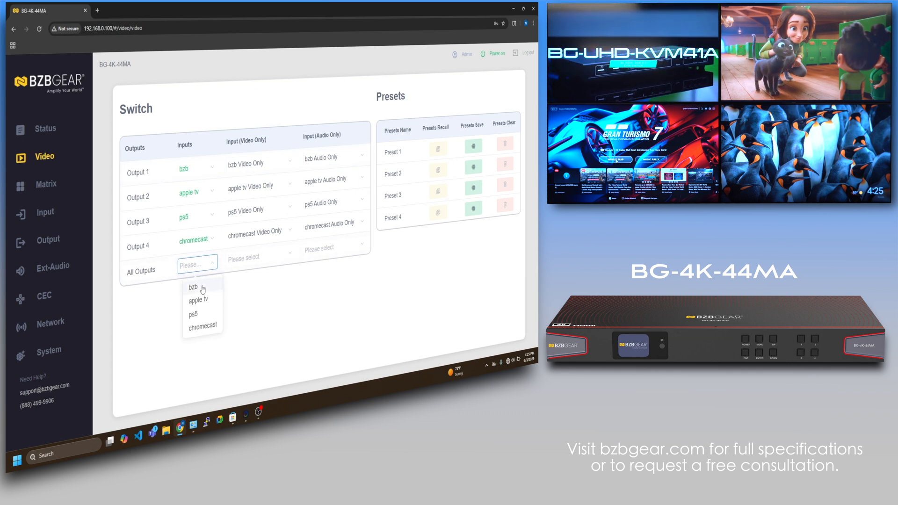
click(193, 287)
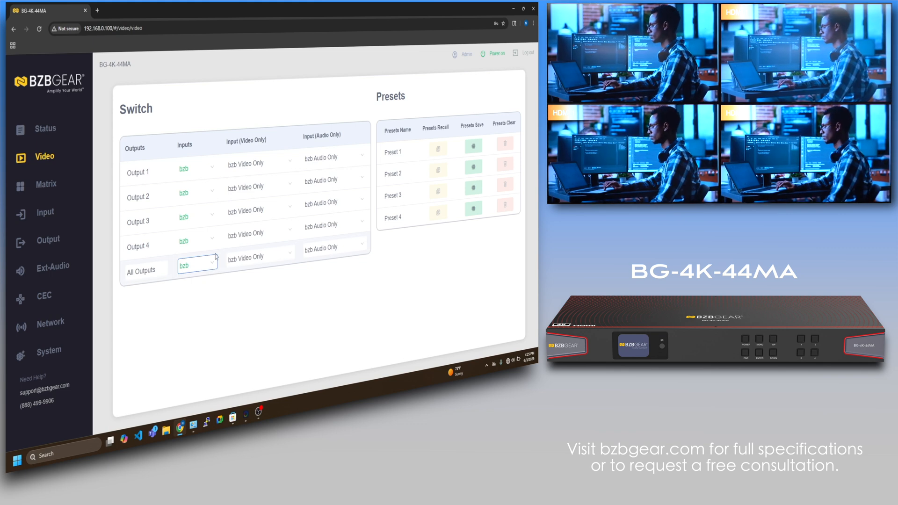
click(196, 266)
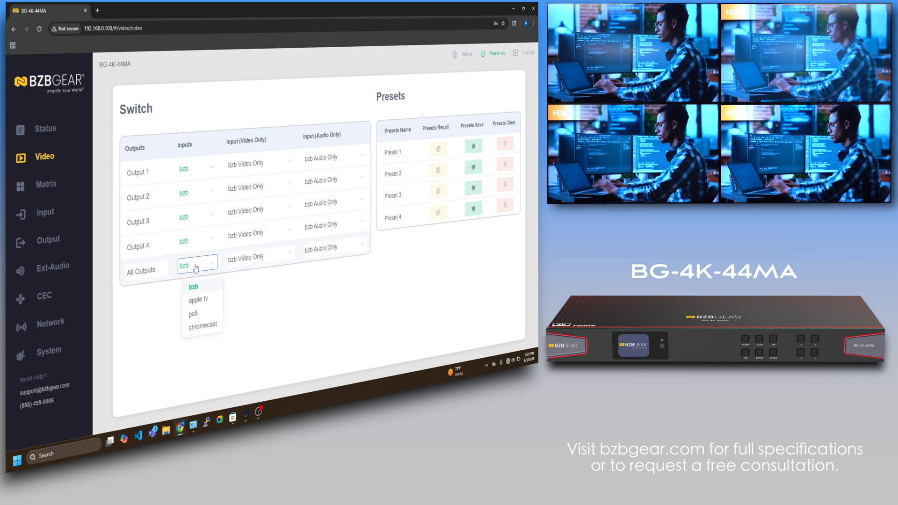
click(203, 325)
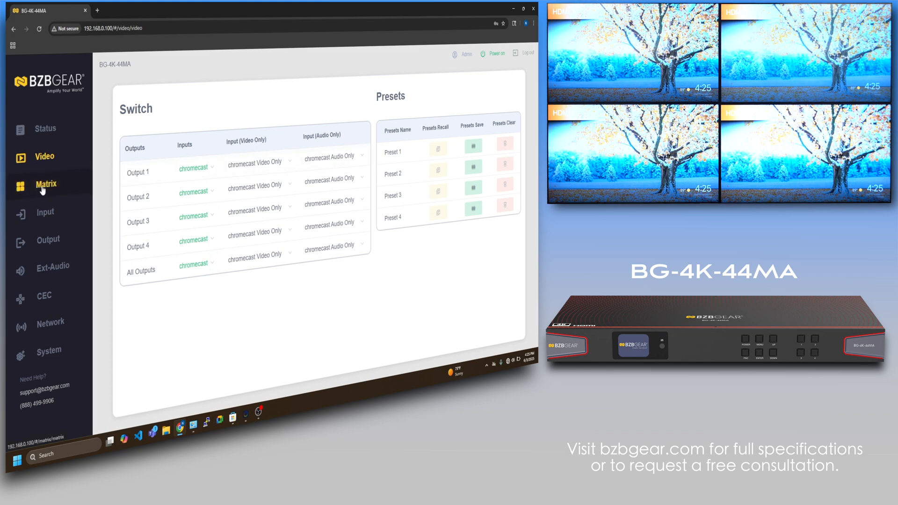
On the Matrix page, route bzb to Output 1, apple tv to 2, ps5 to 3, chromecast to 4
click(46, 184)
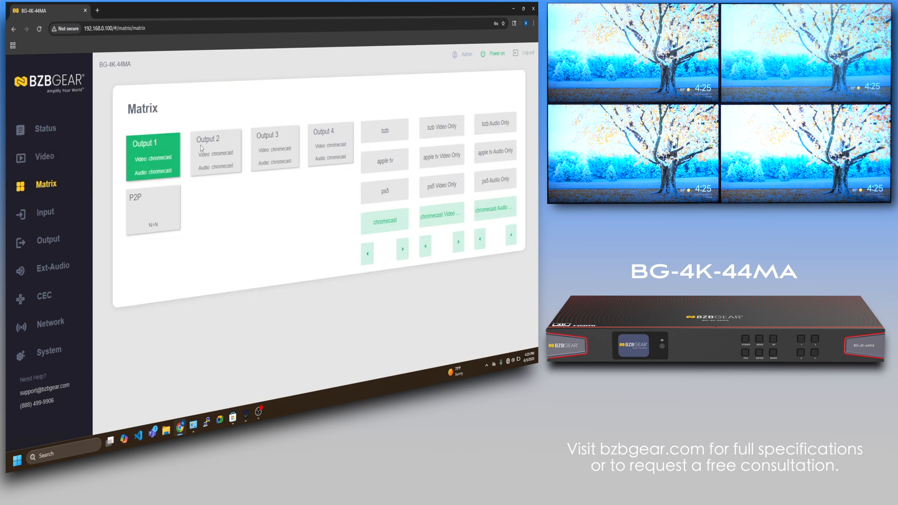
click(215, 154)
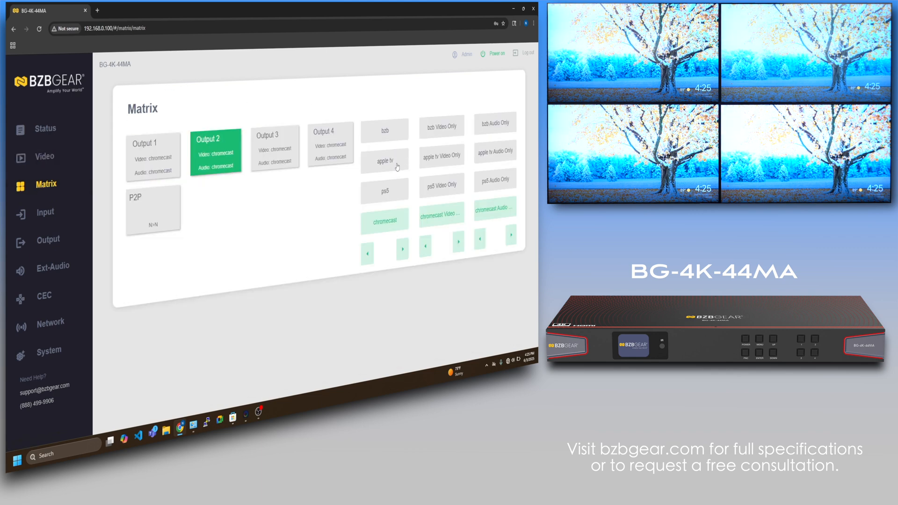
click(275, 149)
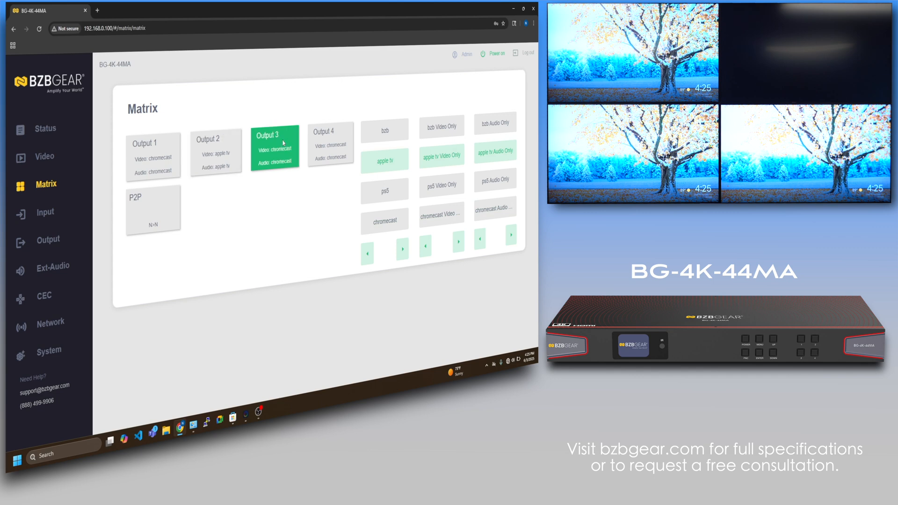
click(386, 190)
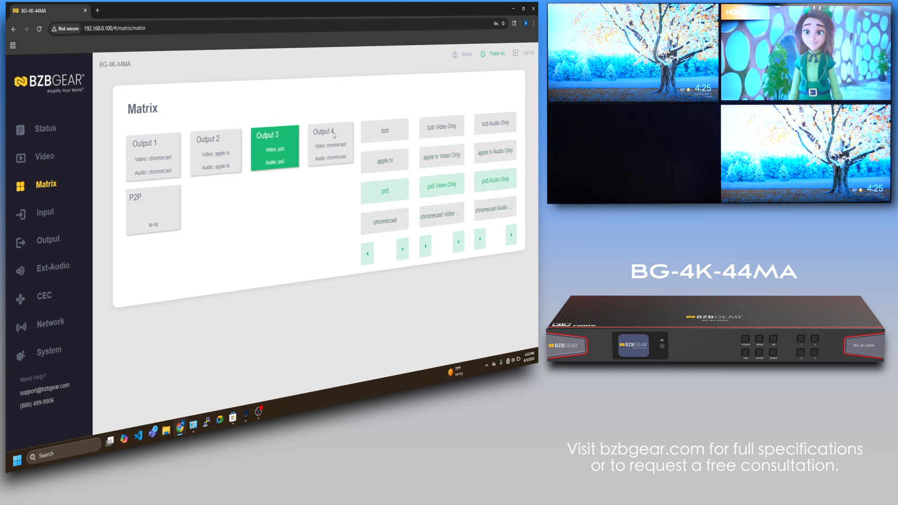
click(331, 144)
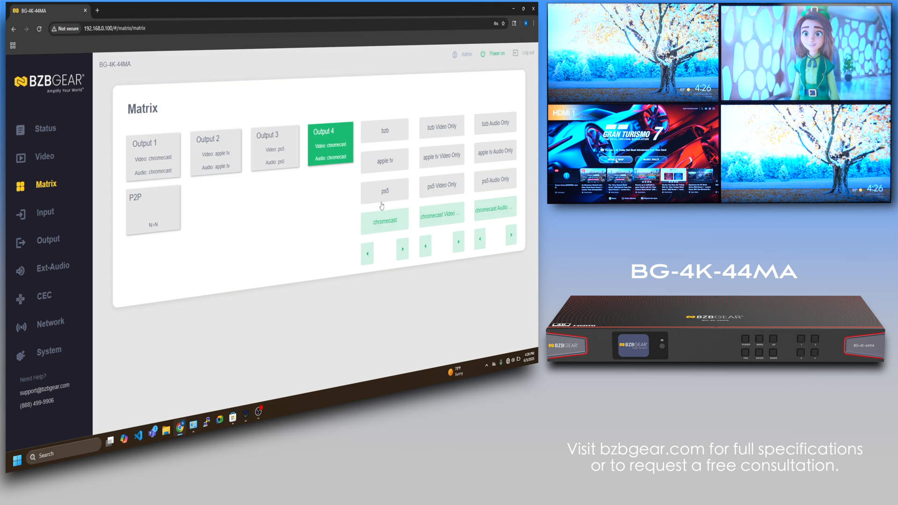
click(386, 130)
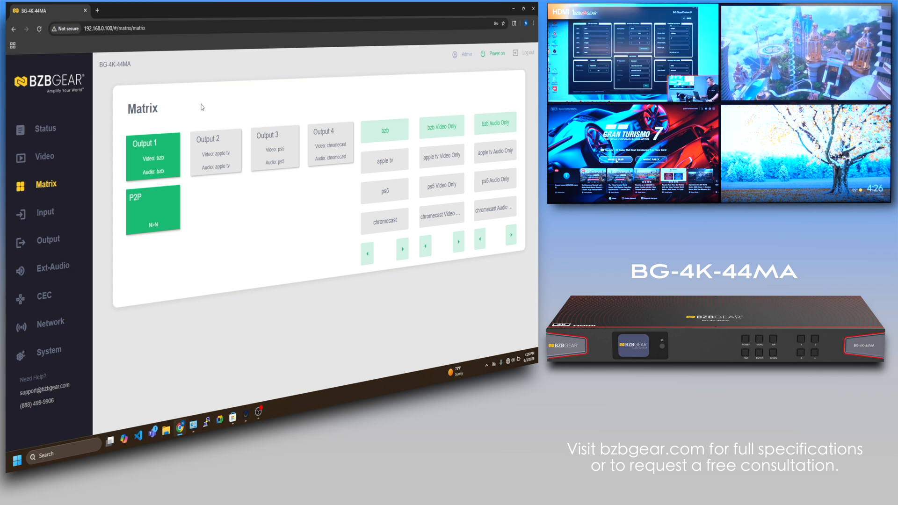
Give Output 1 apple tv as audio-only source, then set its input back to bzb
click(44, 156)
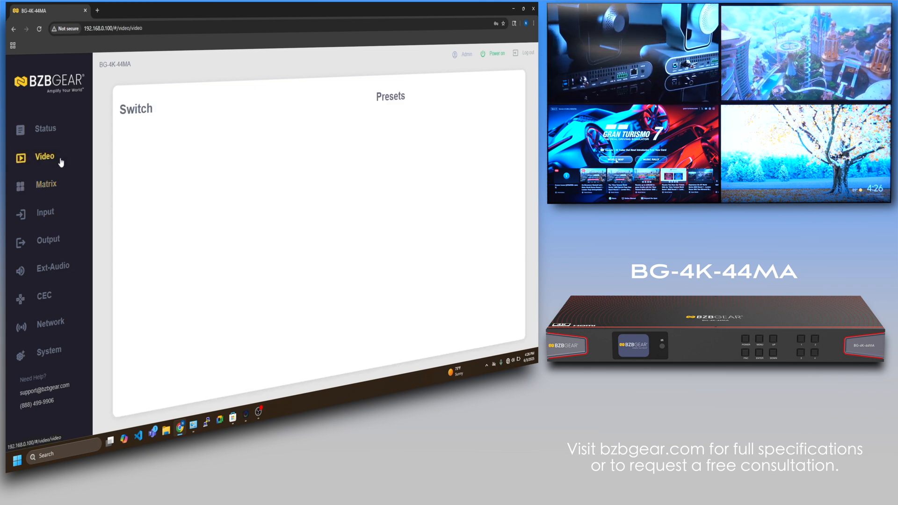
click(43, 157)
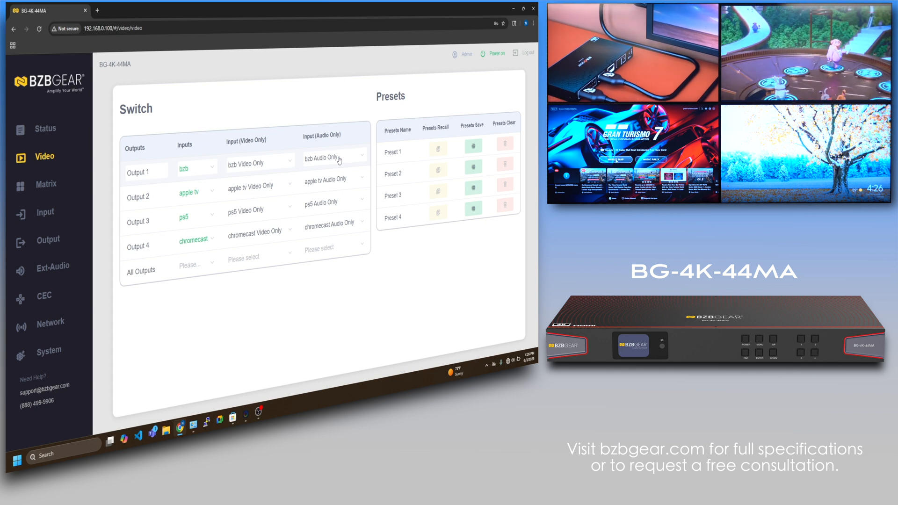
click(335, 157)
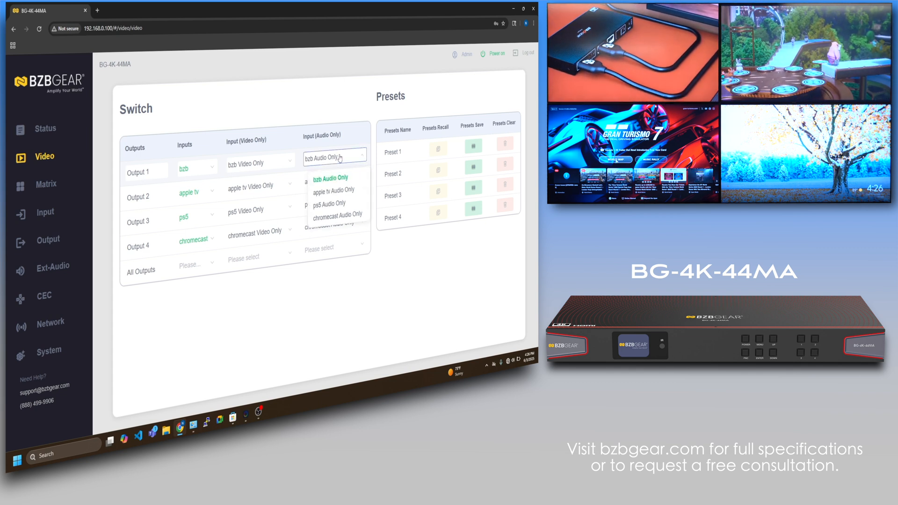
click(333, 190)
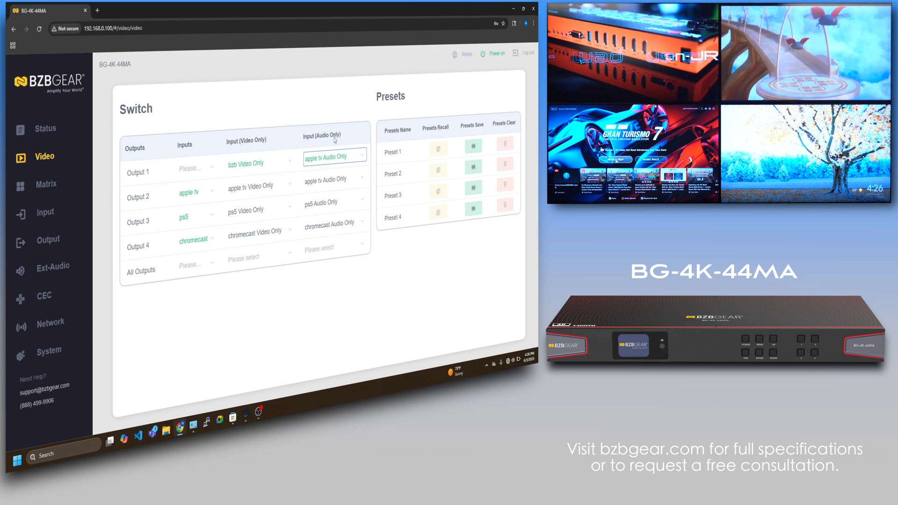
click(192, 167)
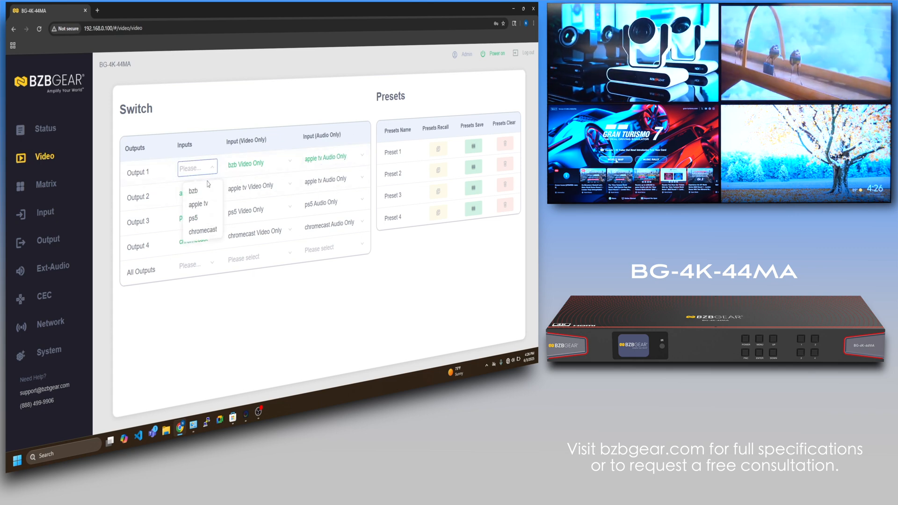
click(192, 190)
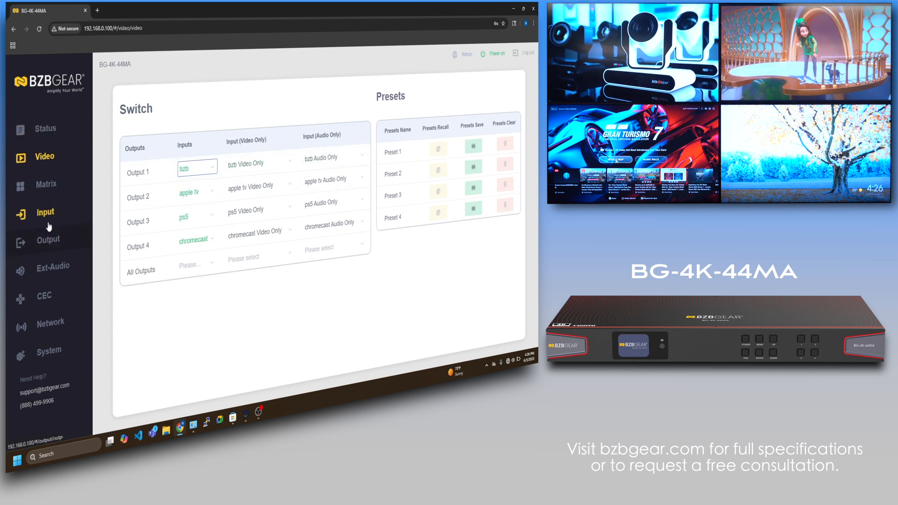
Switch Ext-Audio to Audio Matrix mode and feed Audio Out 2 from apple tv
click(52, 265)
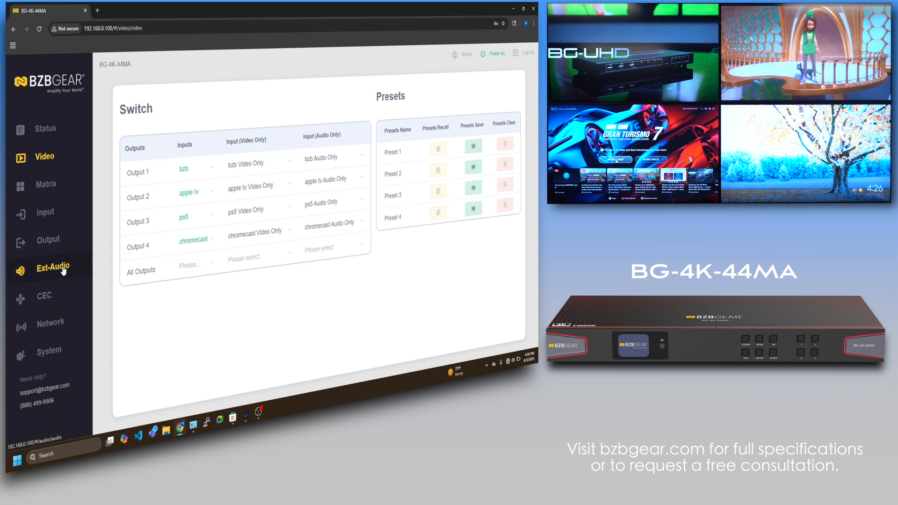
click(48, 266)
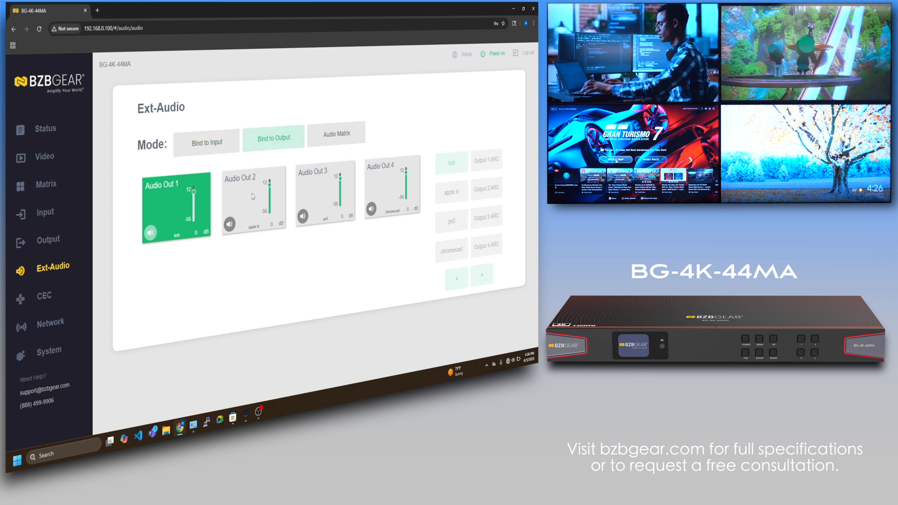
click(337, 136)
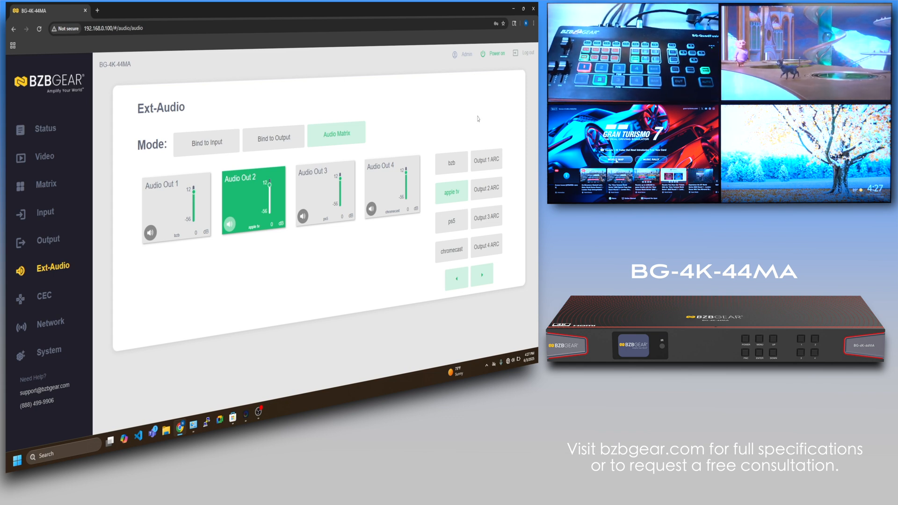
mouse_move(491, 146)
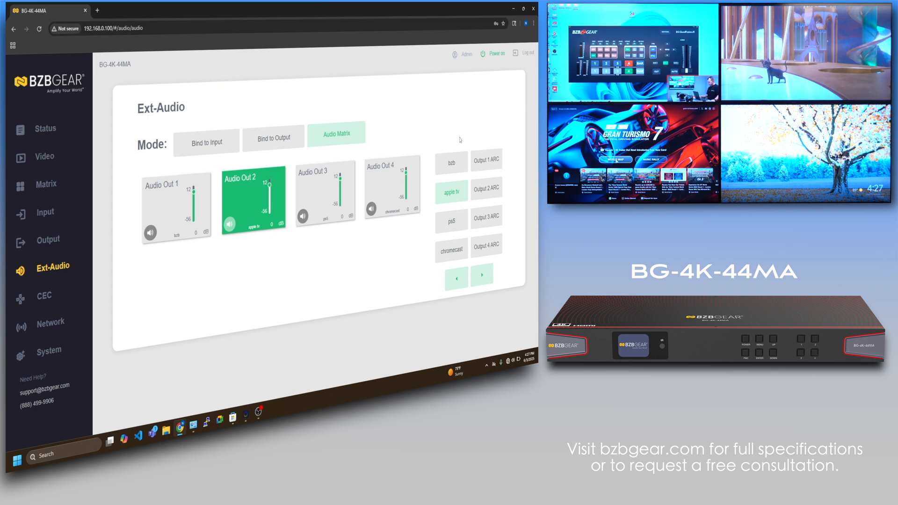
mouse_move(67, 177)
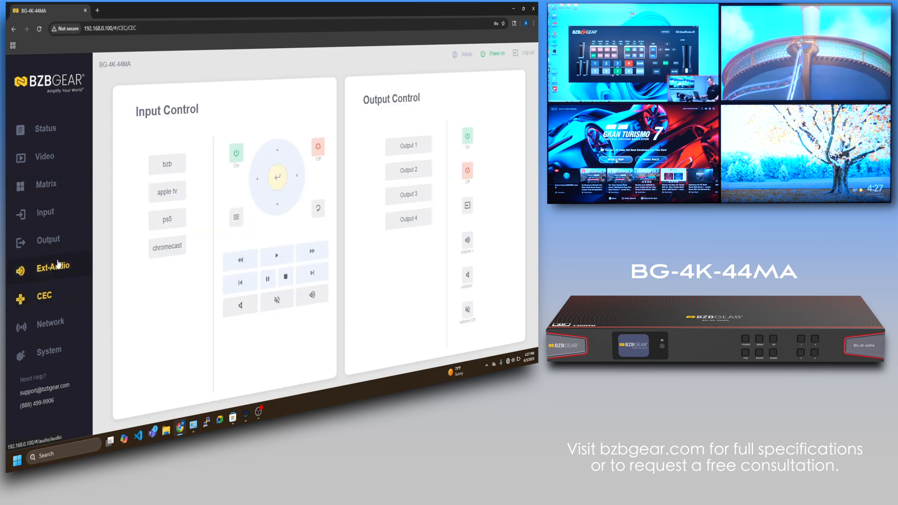
Review the Network, Matrix, Status and Video pages in turn
click(50, 321)
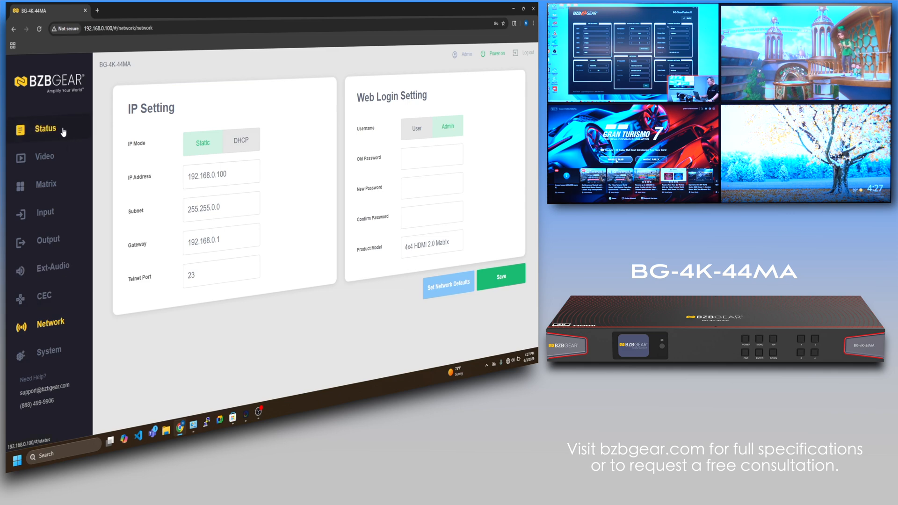
click(45, 184)
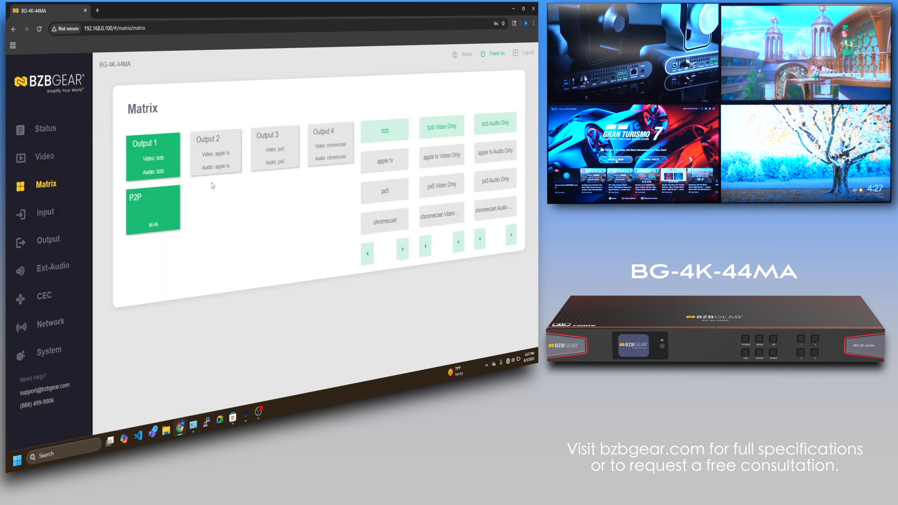
click(45, 128)
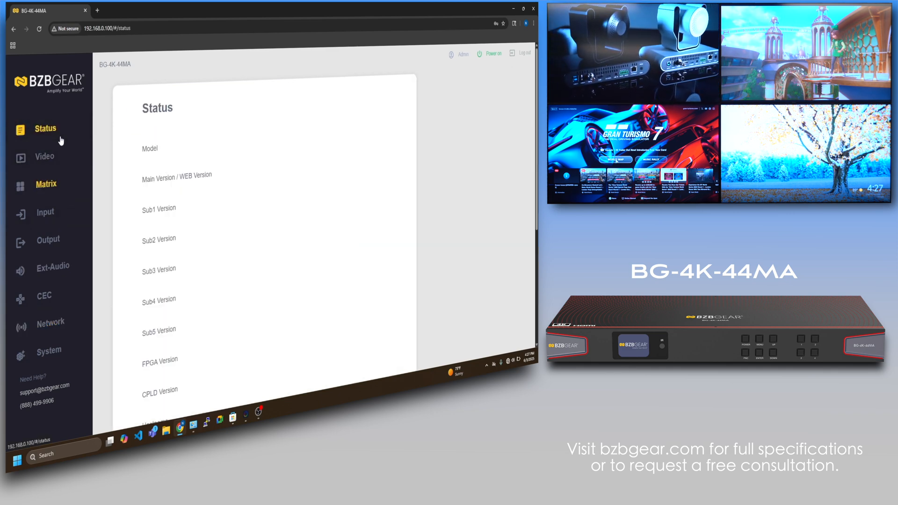
click(45, 185)
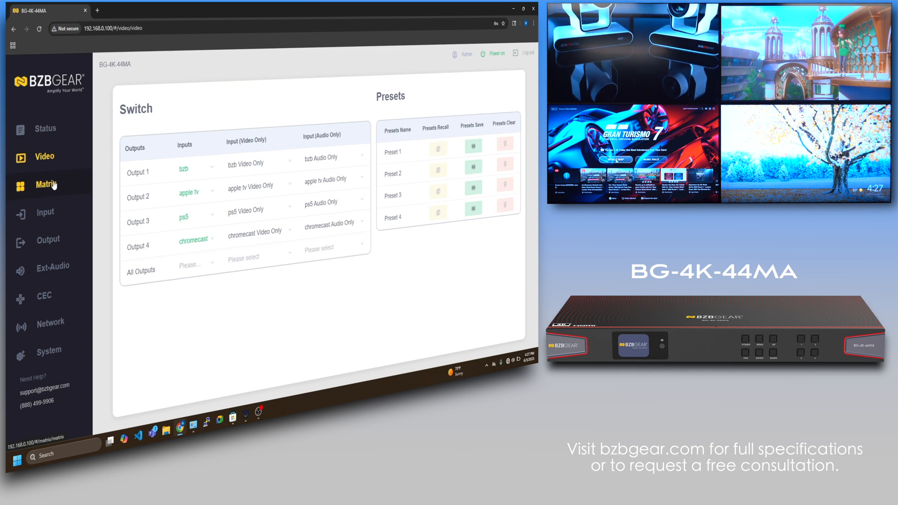
mouse_move(252, 106)
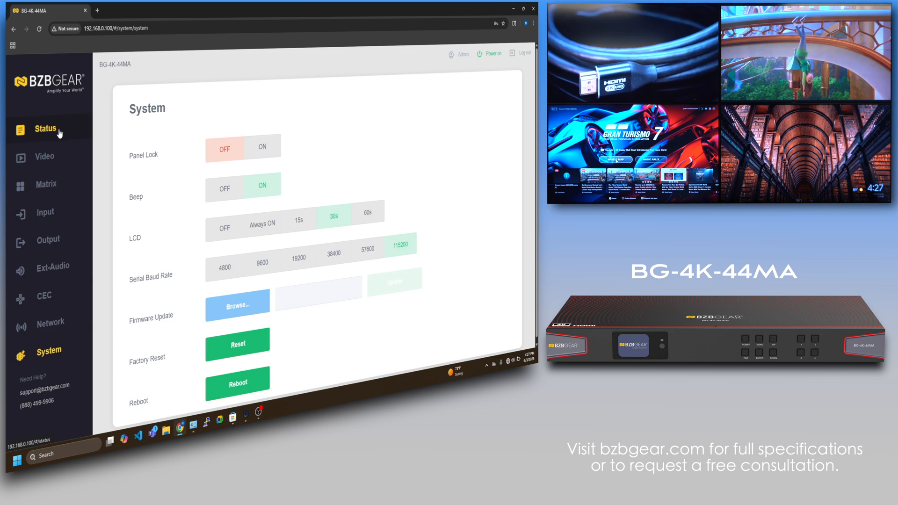
Route ps5 to every output from the All Outputs dropdown and return to the Matrix page
click(44, 157)
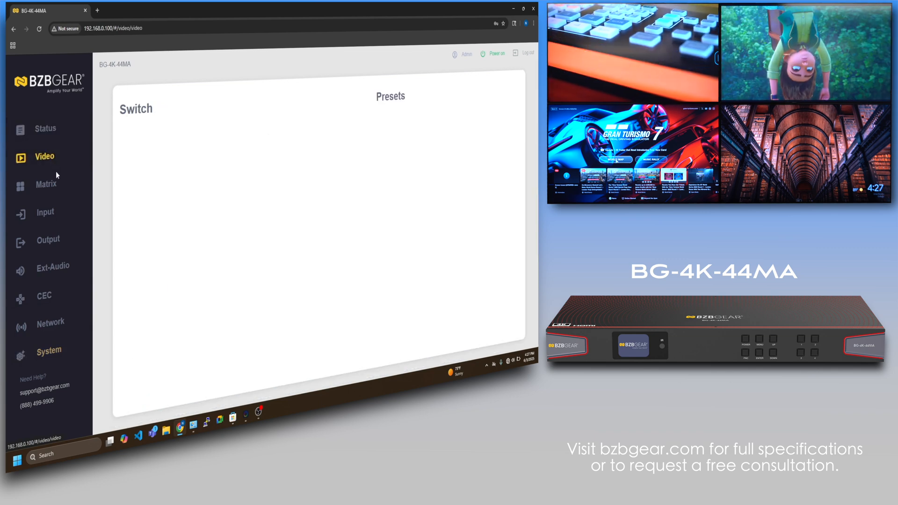
click(46, 184)
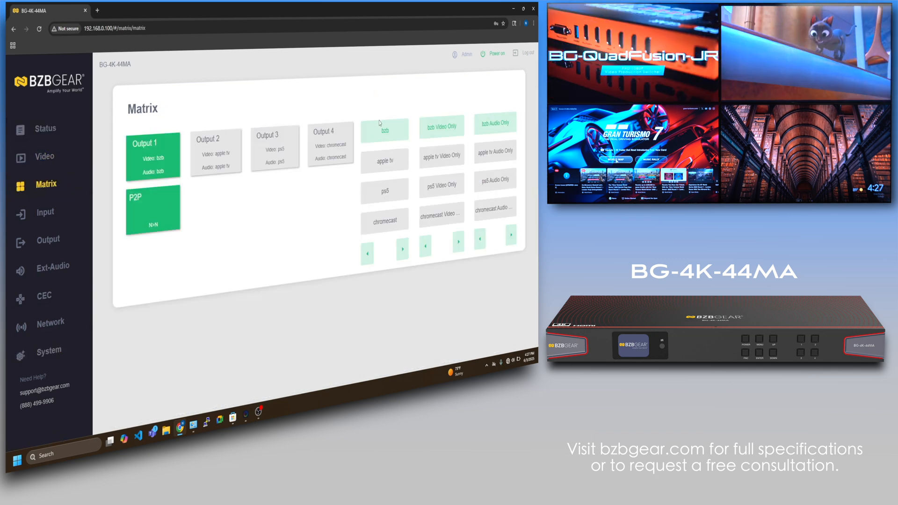
click(45, 156)
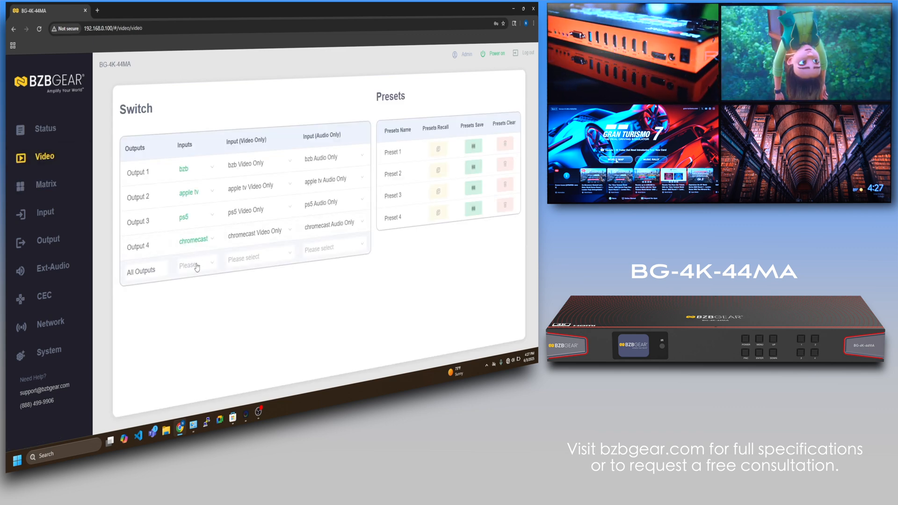
click(196, 266)
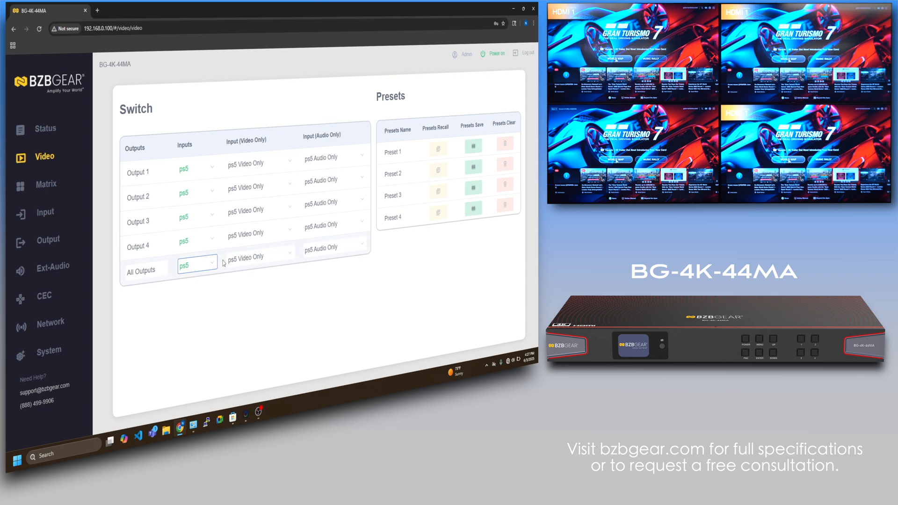
click(46, 184)
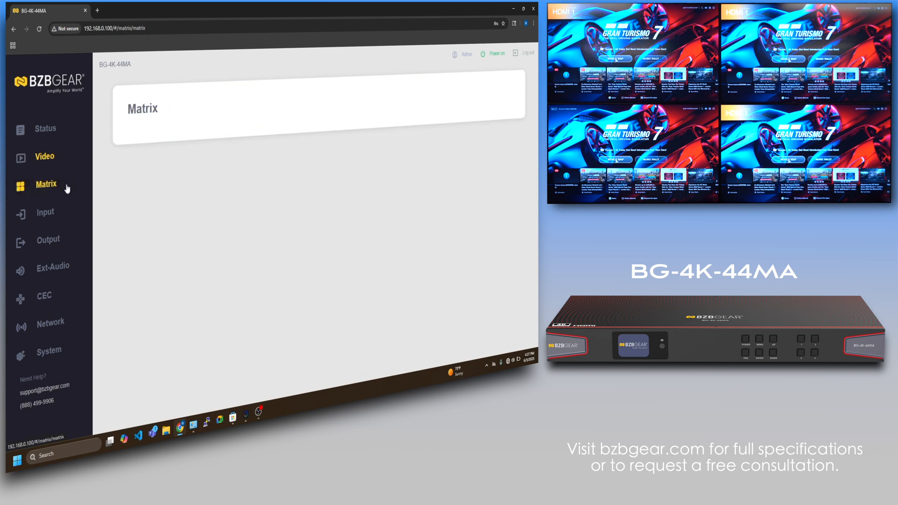
Reset routing to default one-to-one via P2P, then show the System settings page
click(44, 184)
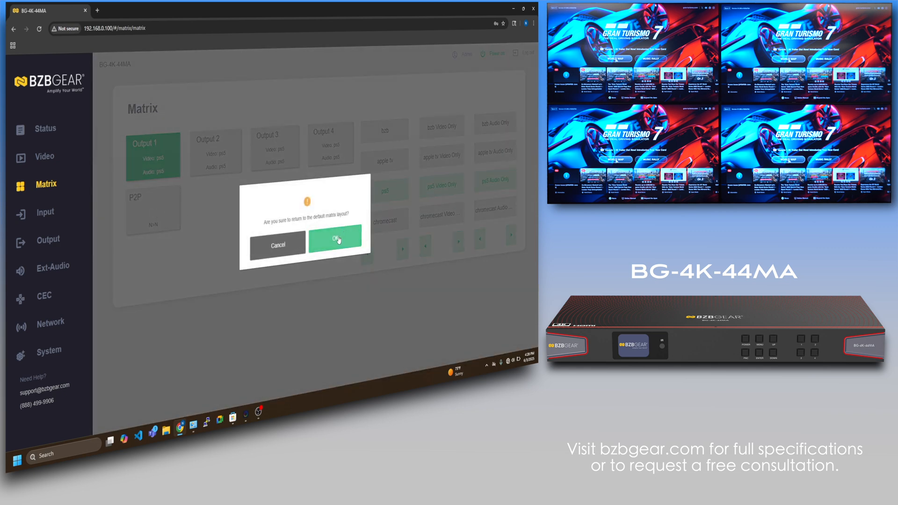
click(335, 239)
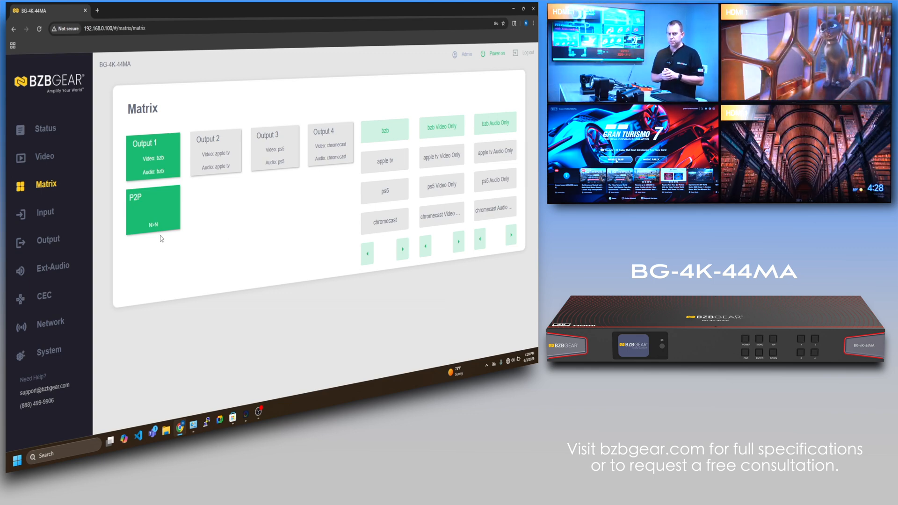
click(47, 349)
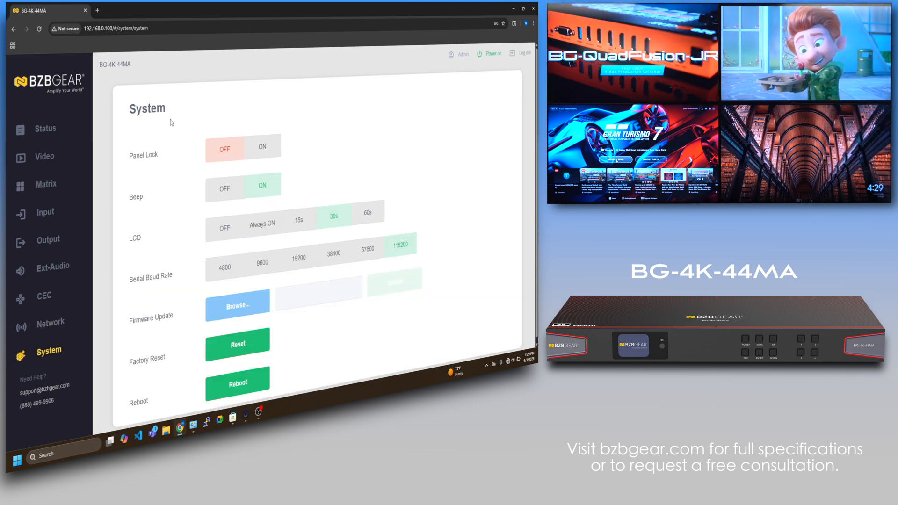